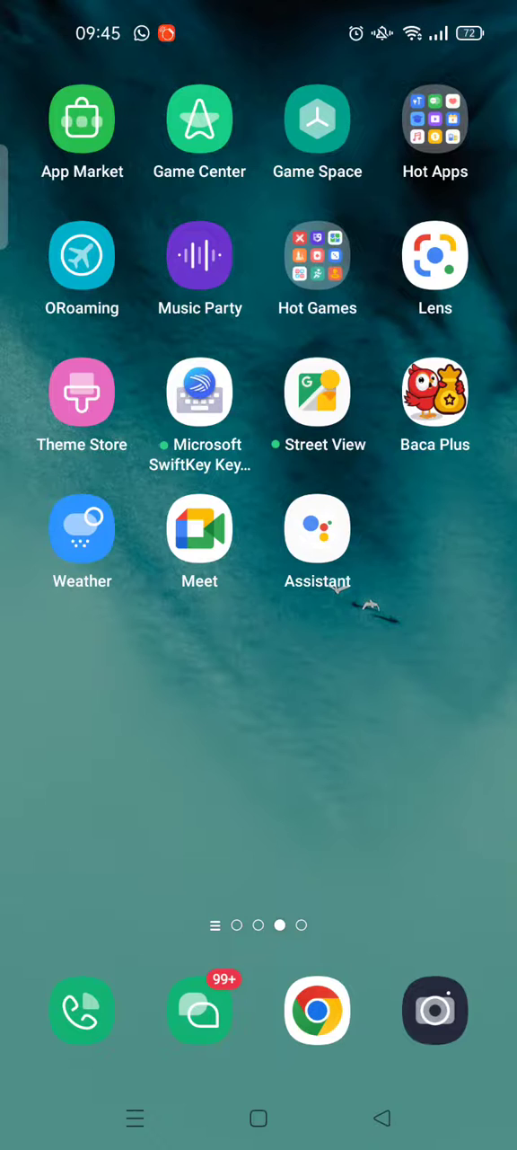
Launch Chrome and open myaccount.google.com from the address bar suggestion.
click(200, 529)
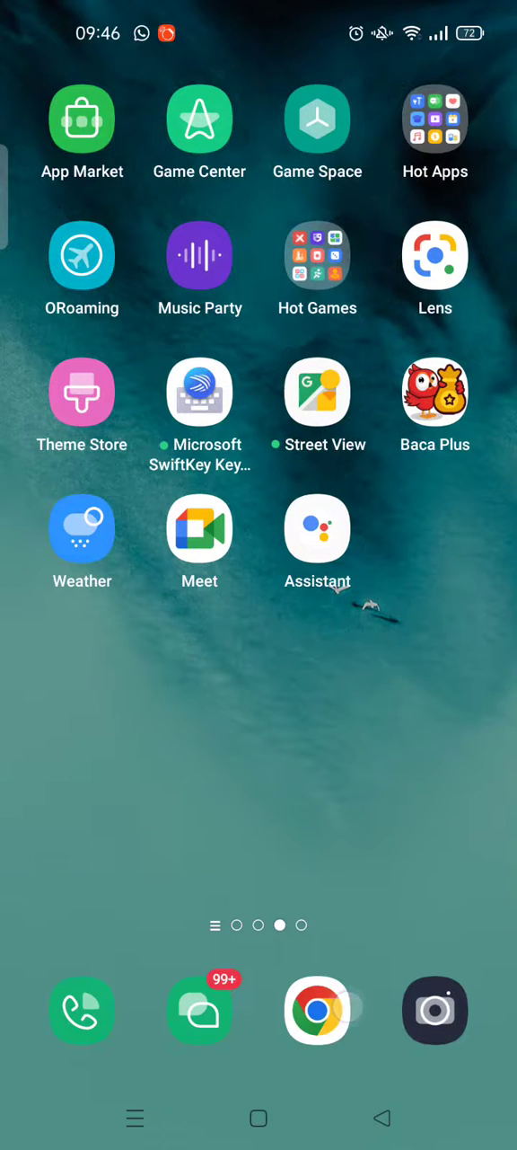
click(317, 1009)
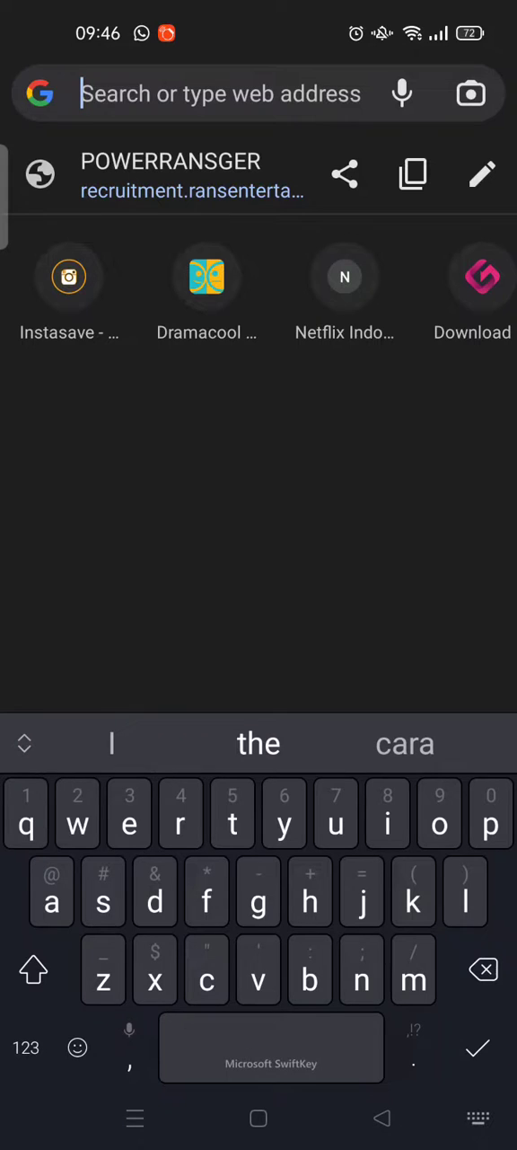
text(w)
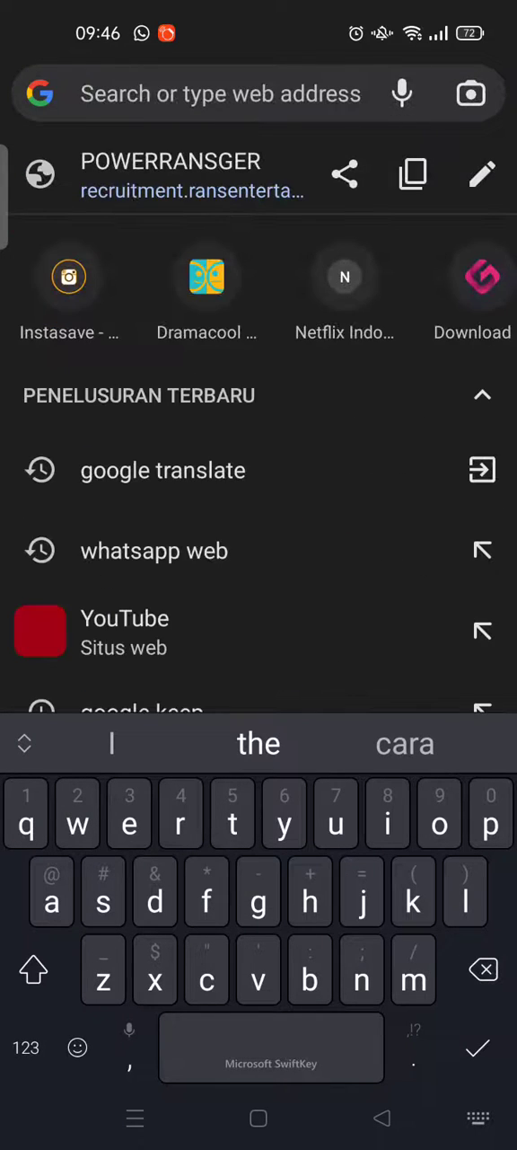
text(my)
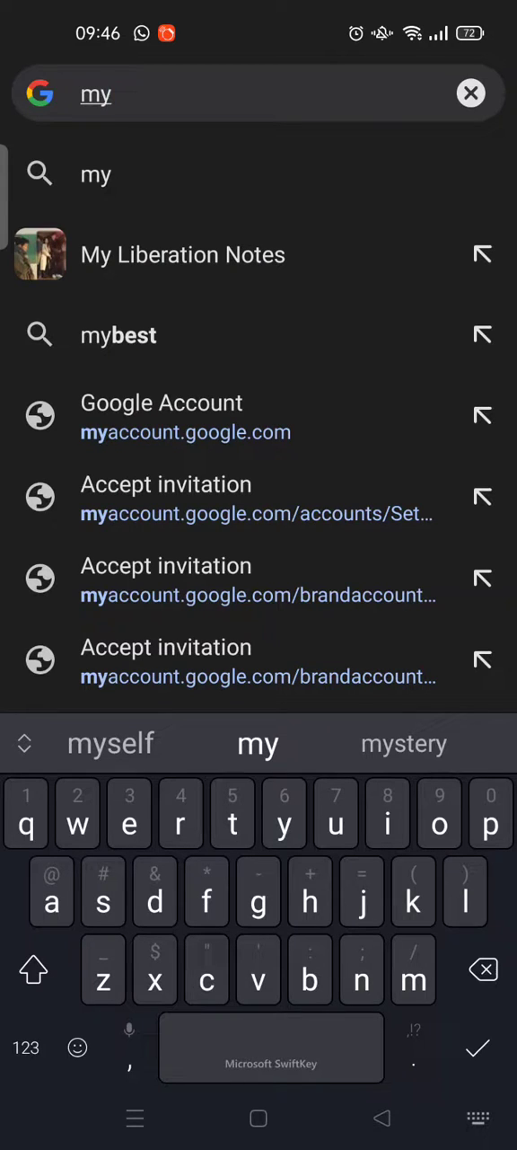
click(162, 403)
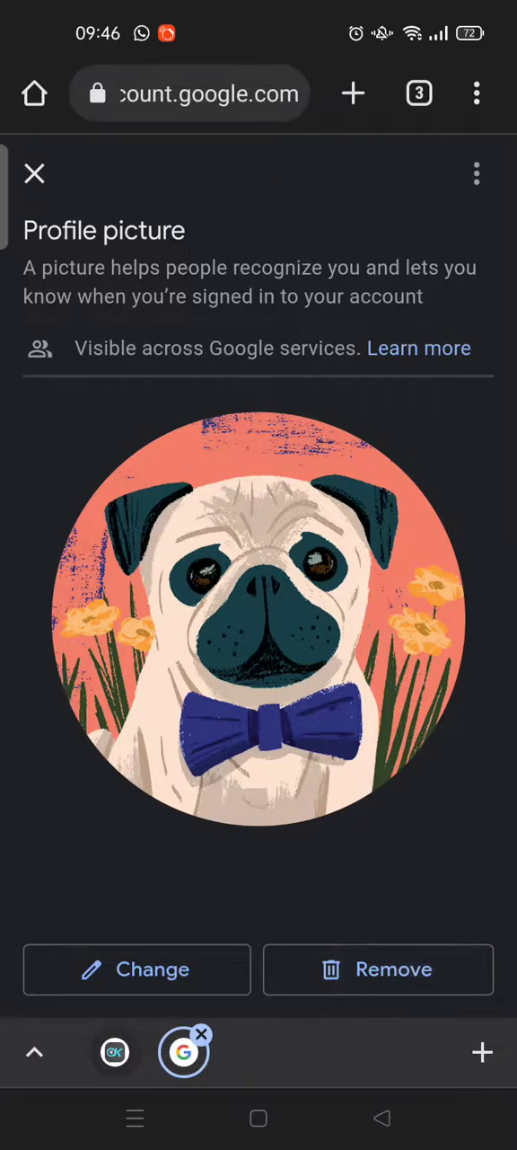
Remove the pug profile picture, confirm, and dismiss the 'will update soon' notice.
click(378, 969)
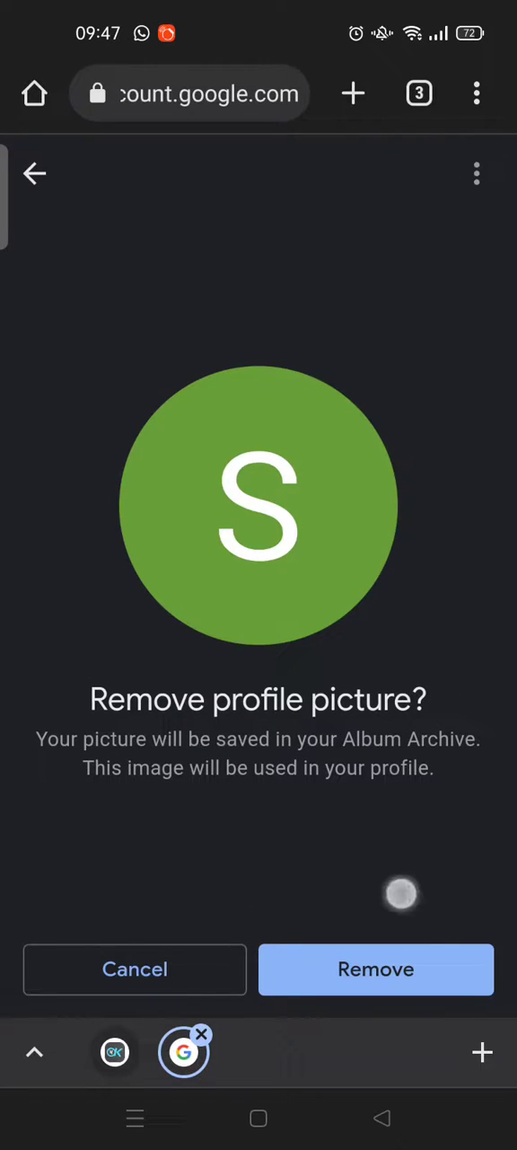
click(376, 970)
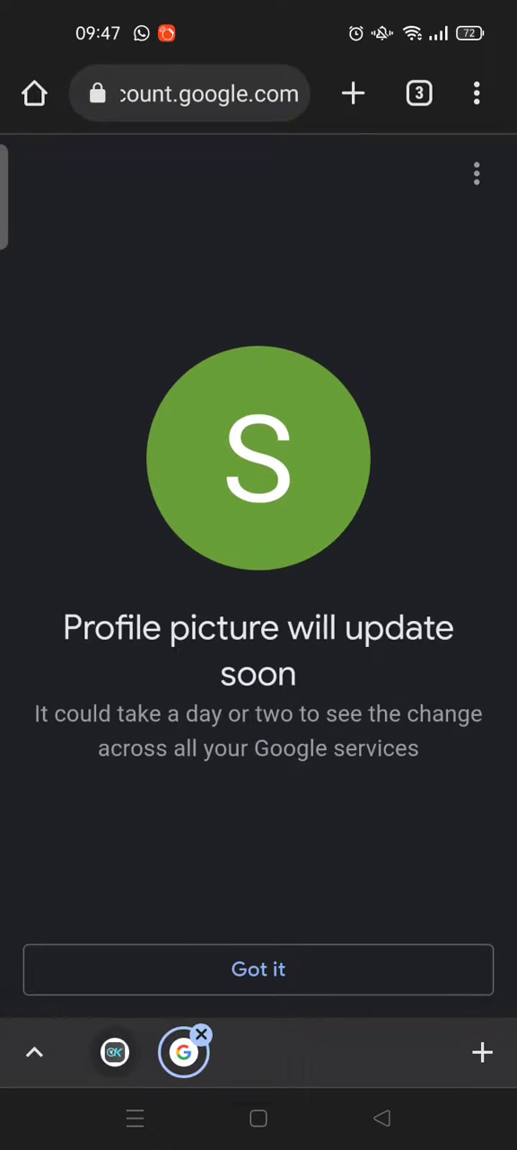
click(259, 968)
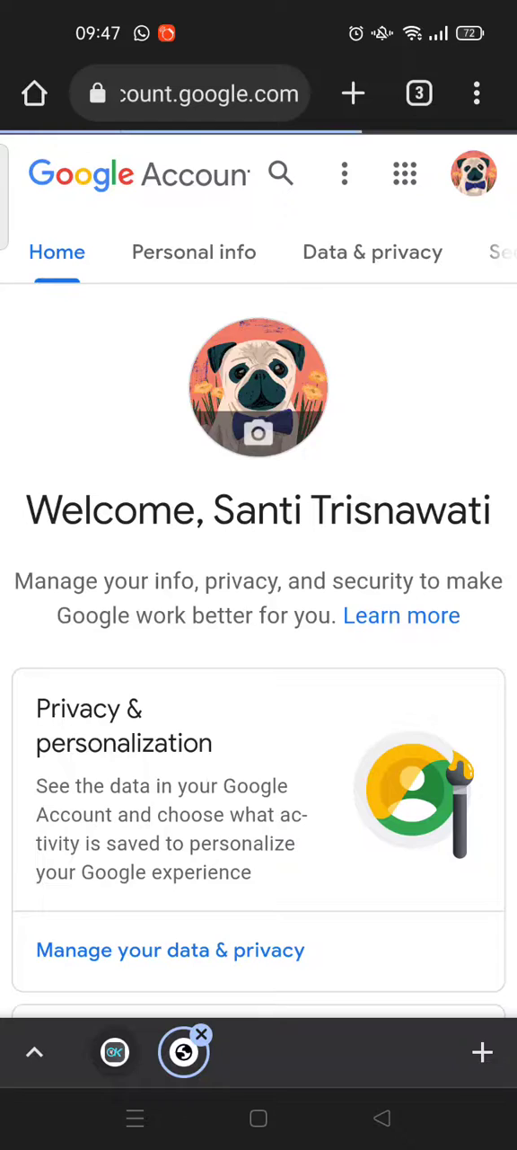